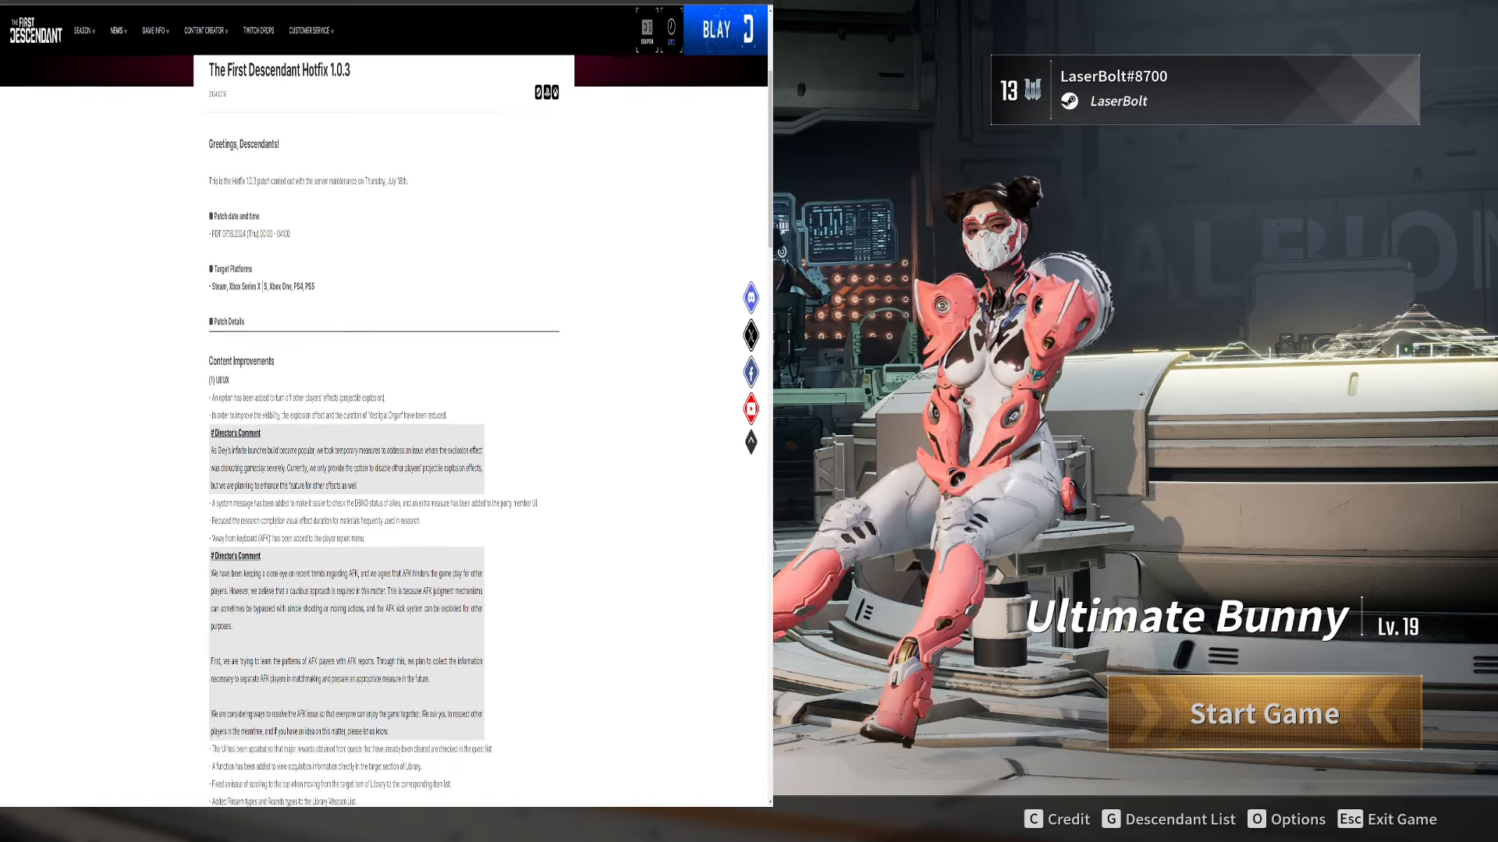
scroll(down, 3)
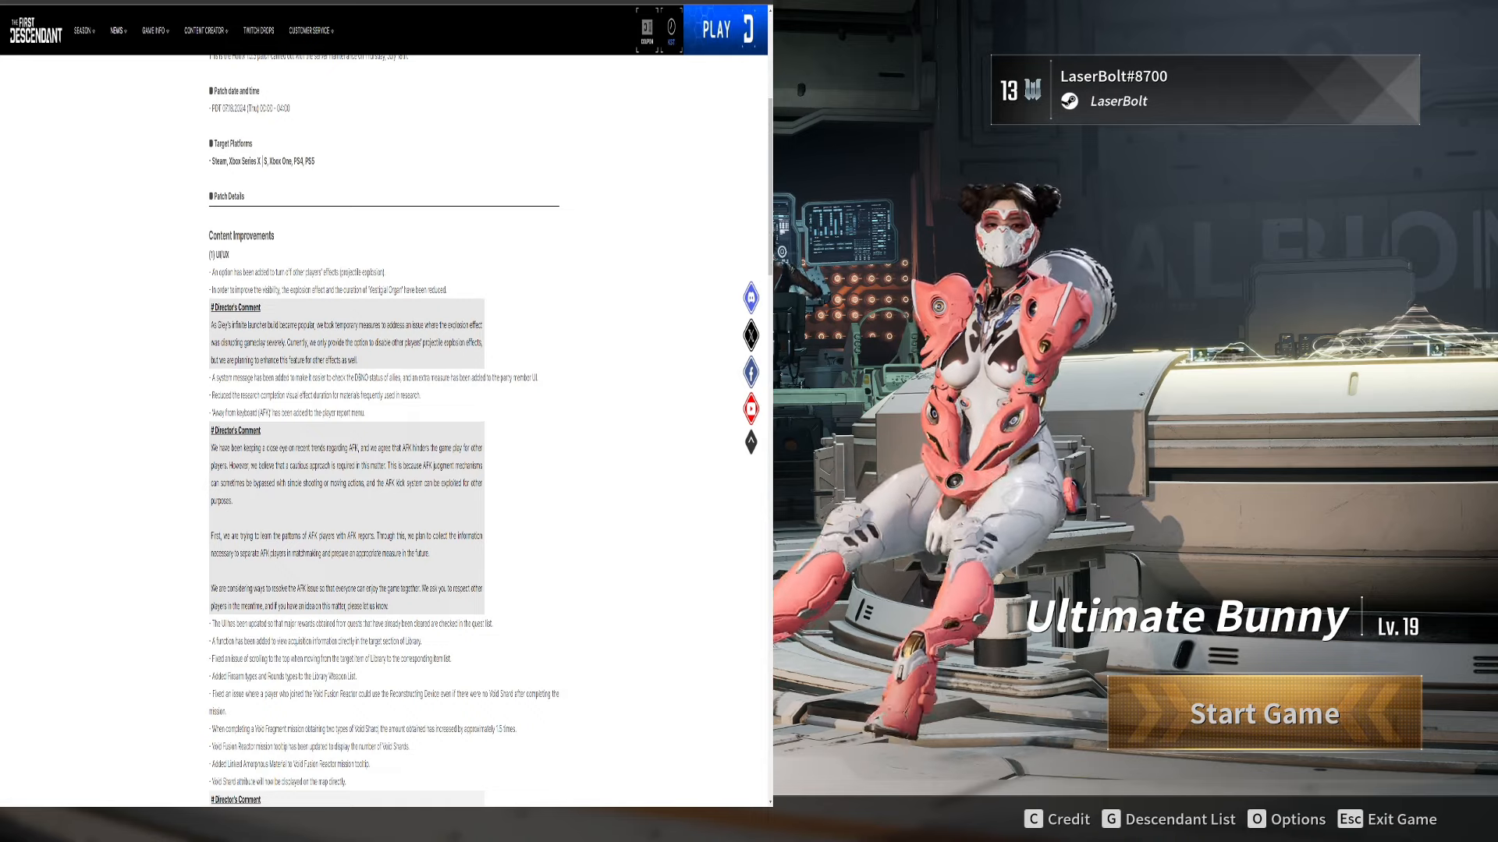
scroll(down, 3)
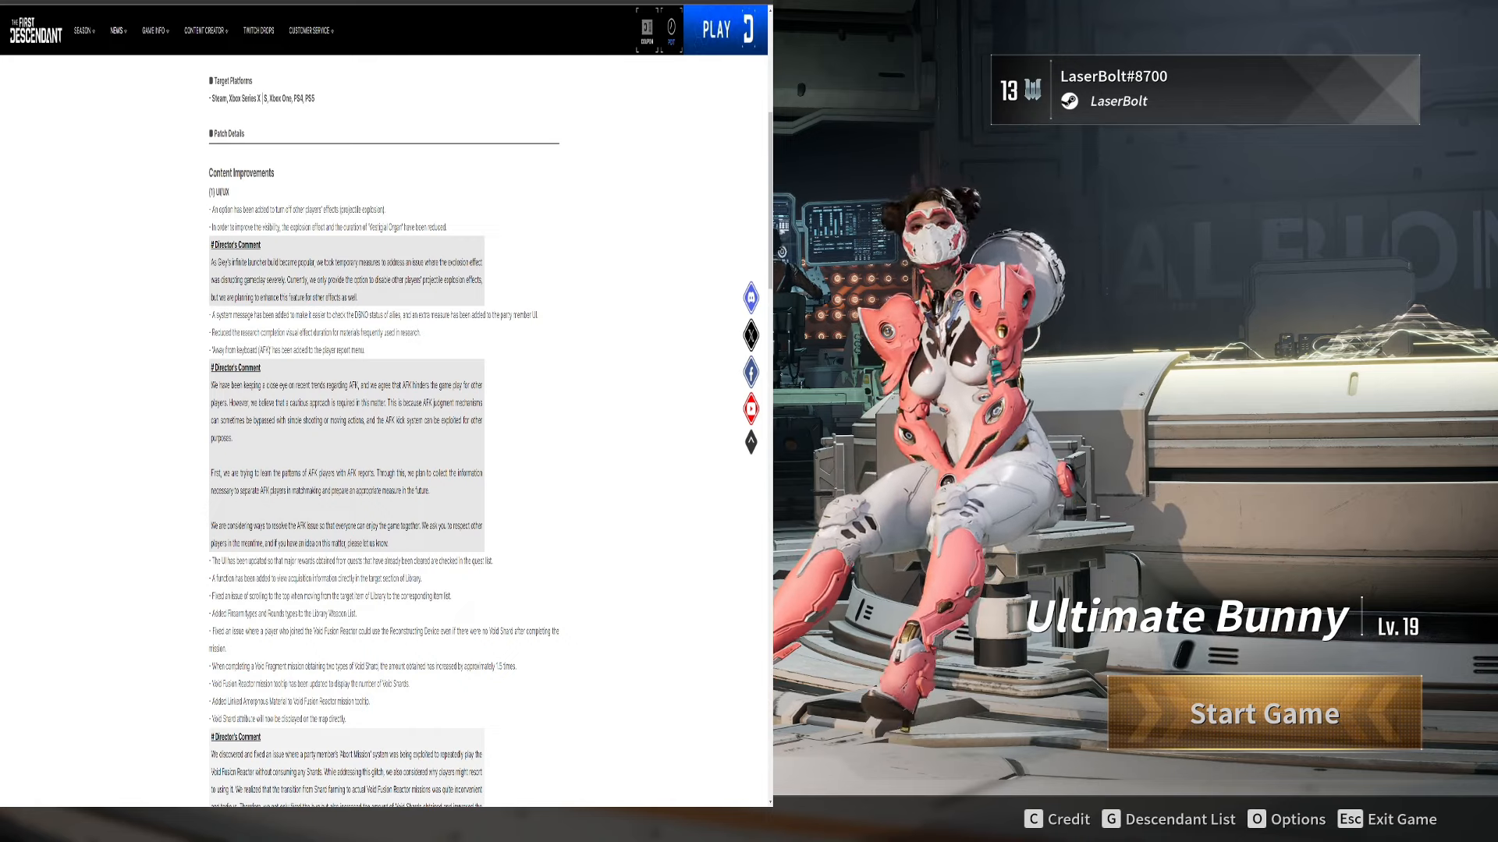
scroll(down, 3)
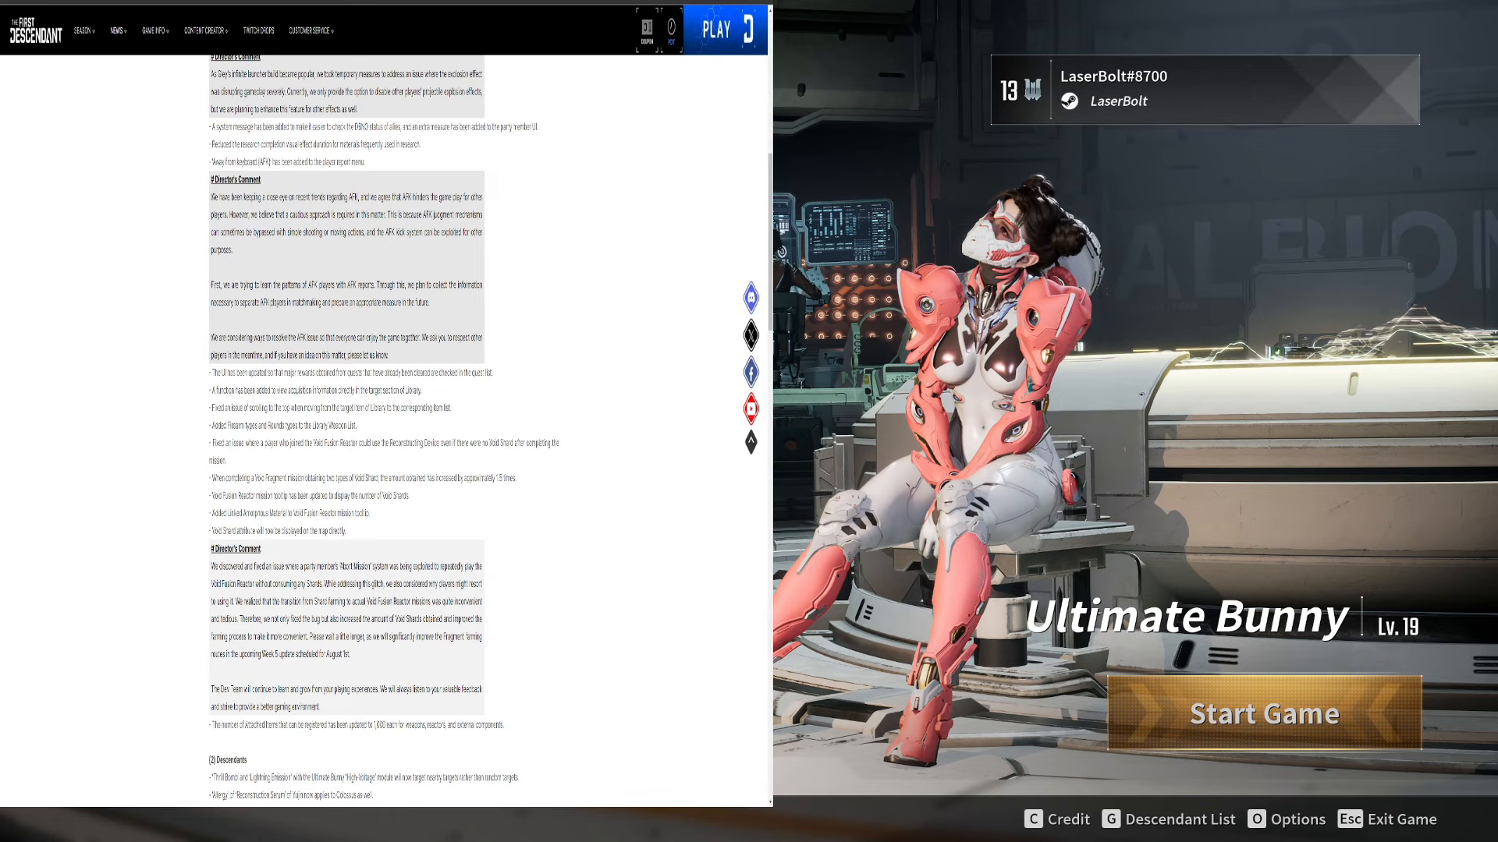
scroll(down, 3)
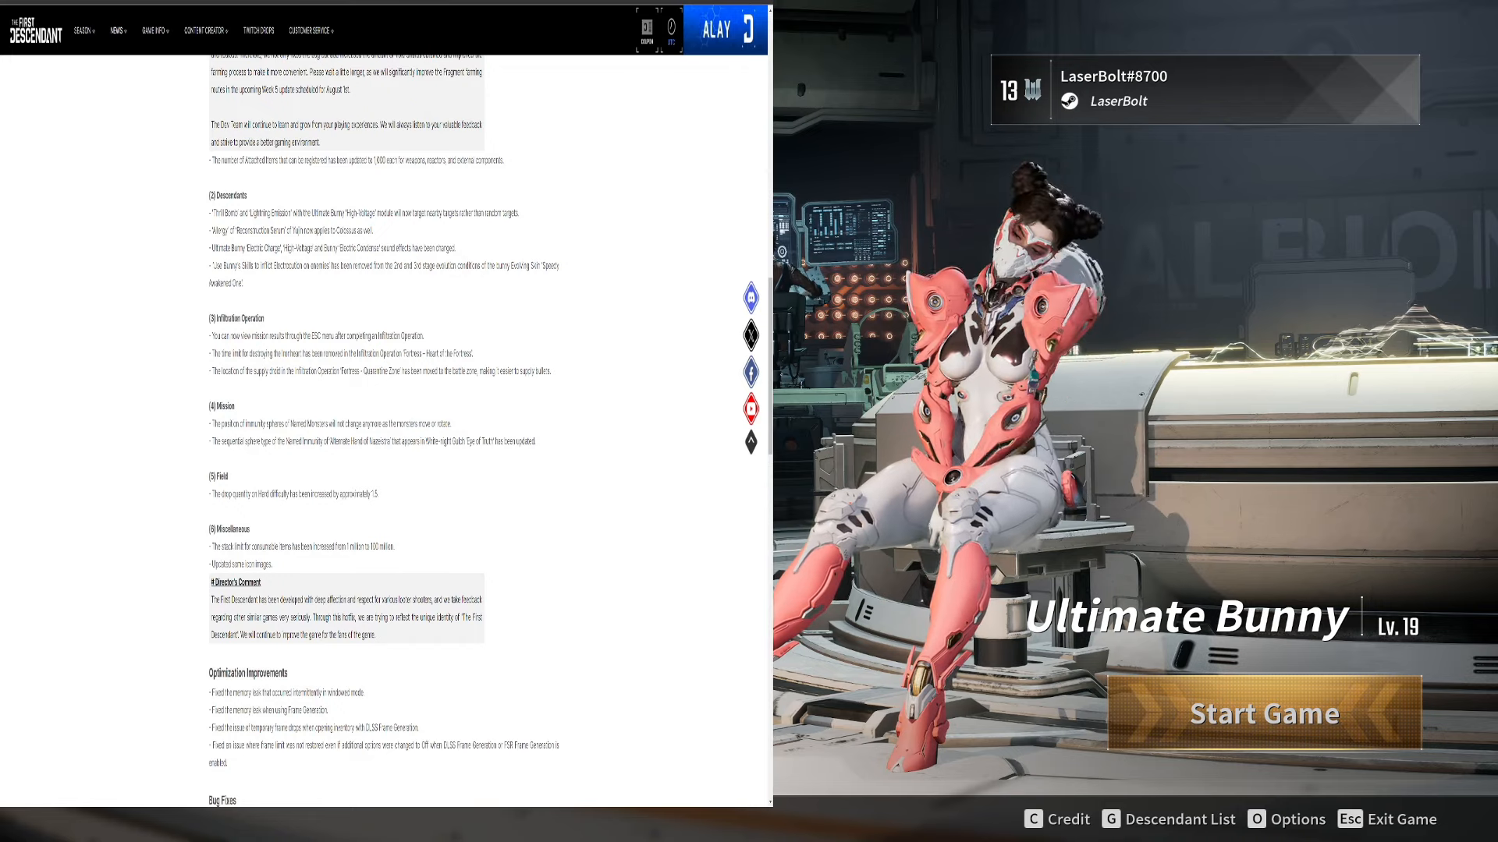
scroll(down, 3)
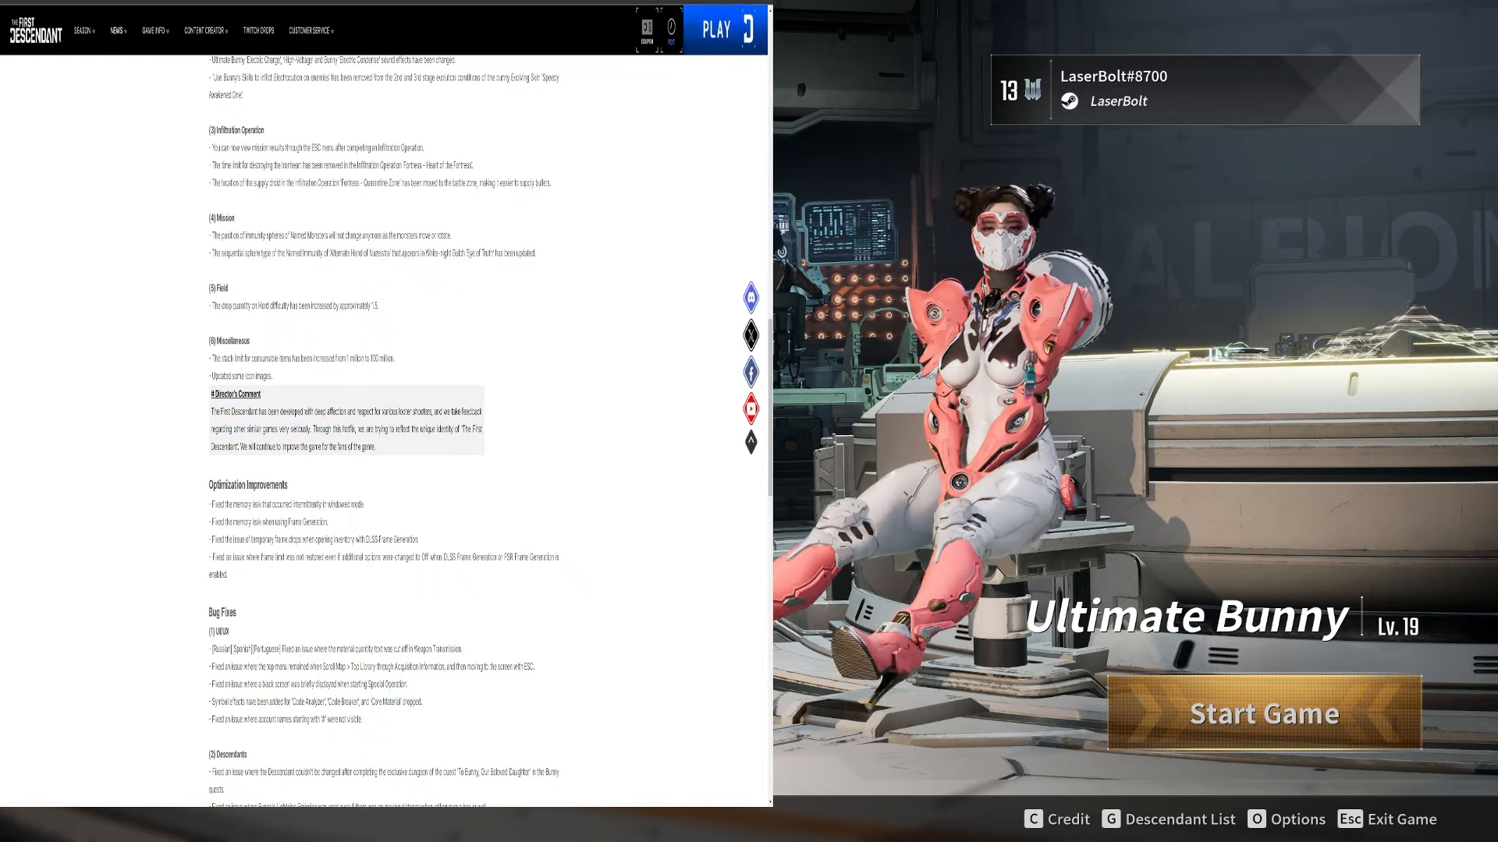
scroll(down, 3)
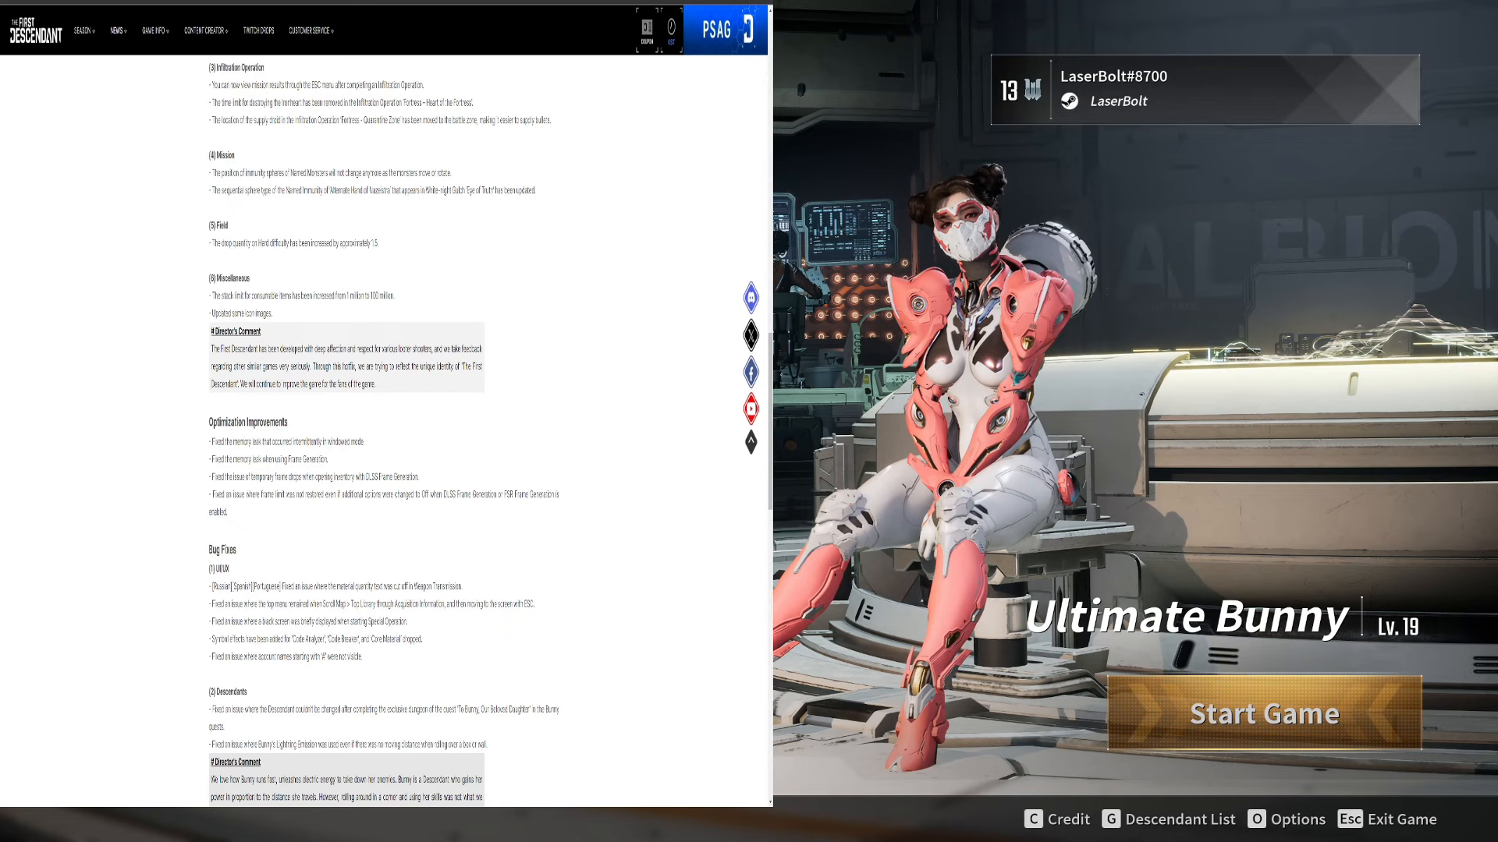
scroll(down, 3)
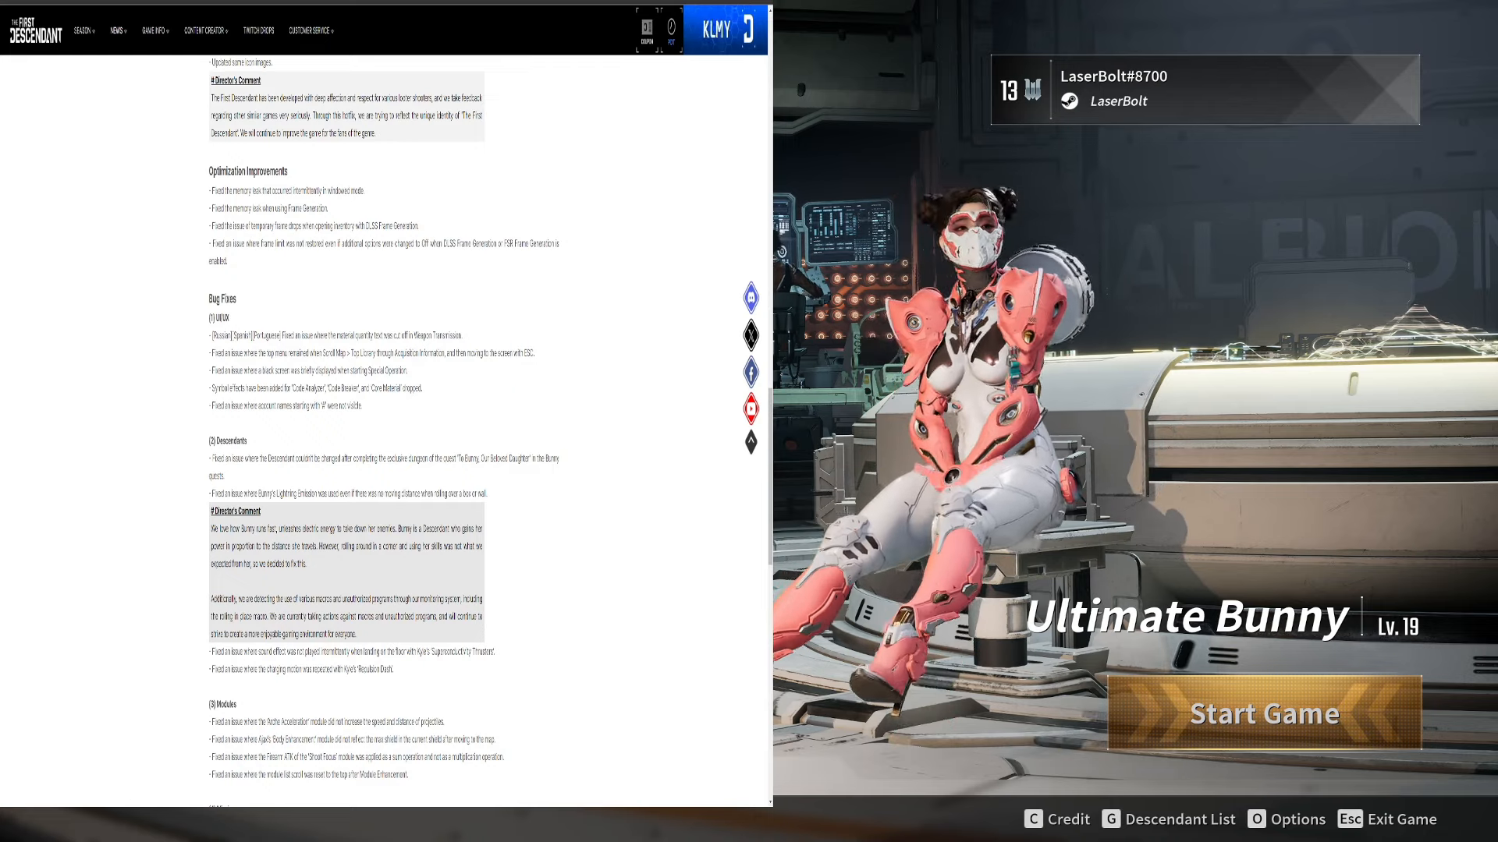
scroll(down, 3)
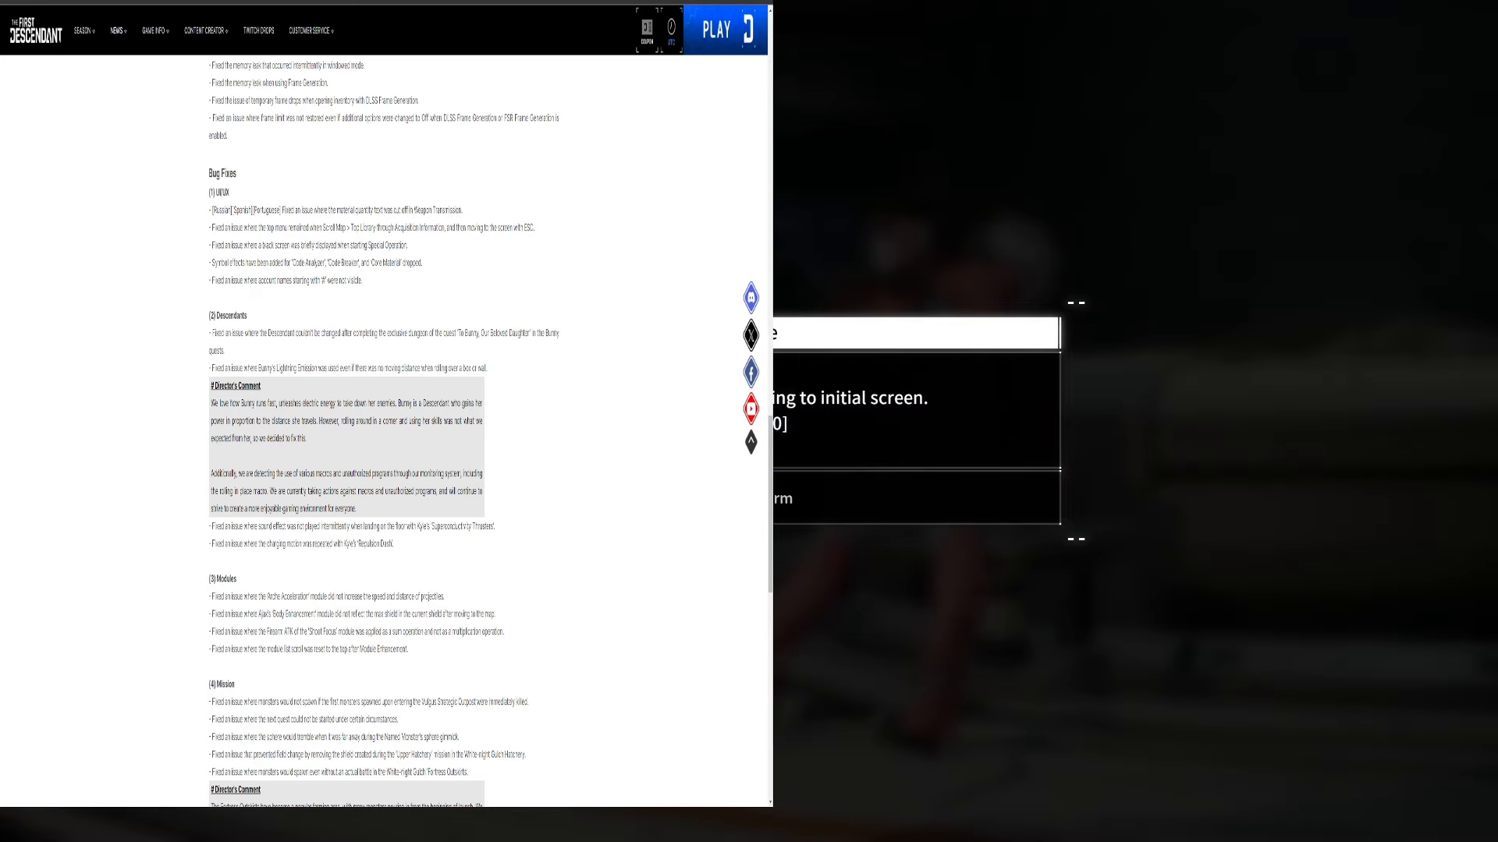
scroll(down, 3)
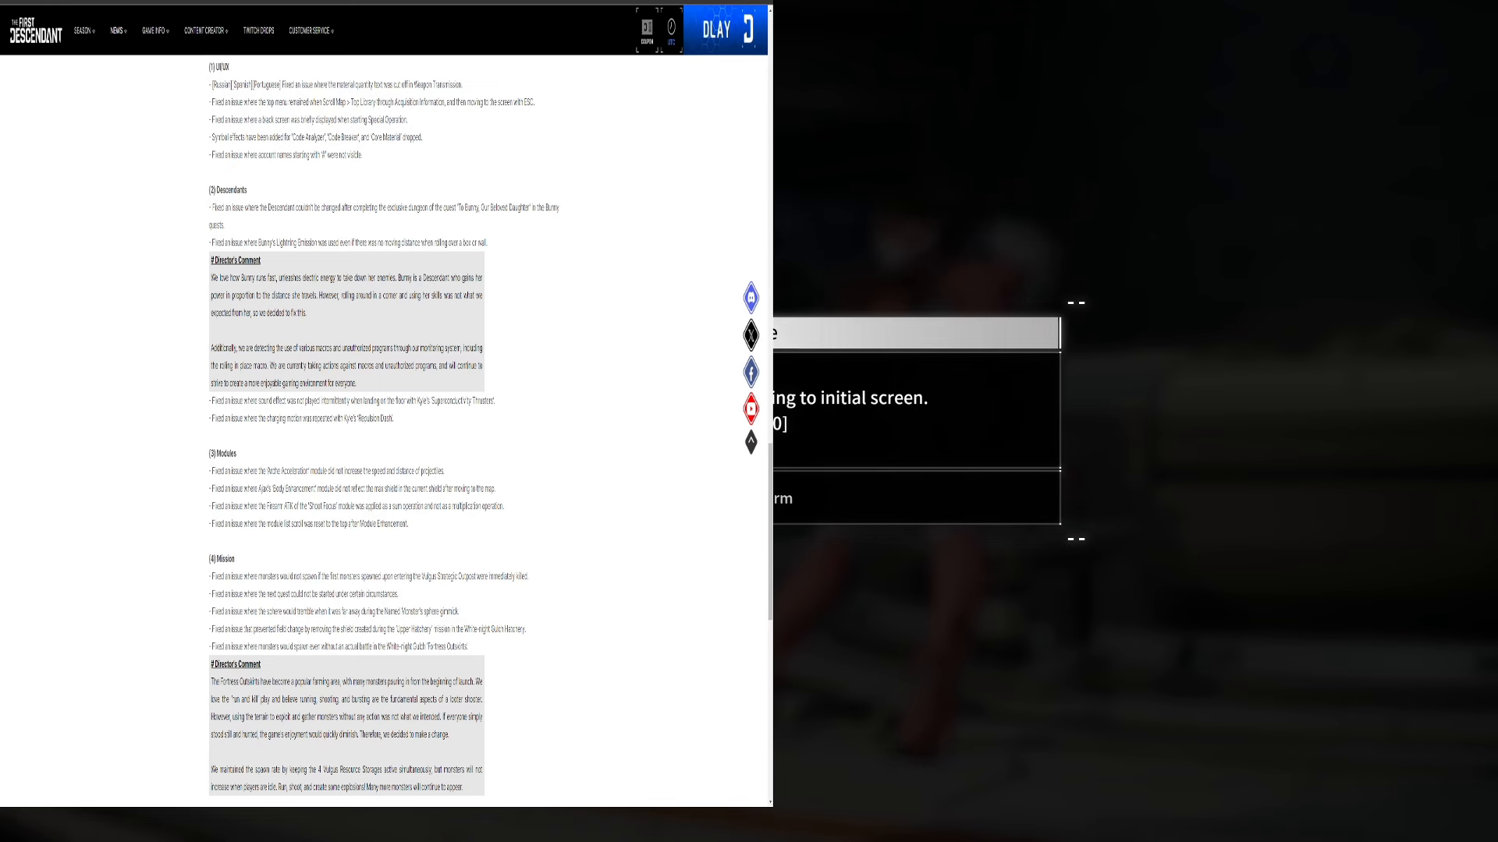
scroll(down, 3)
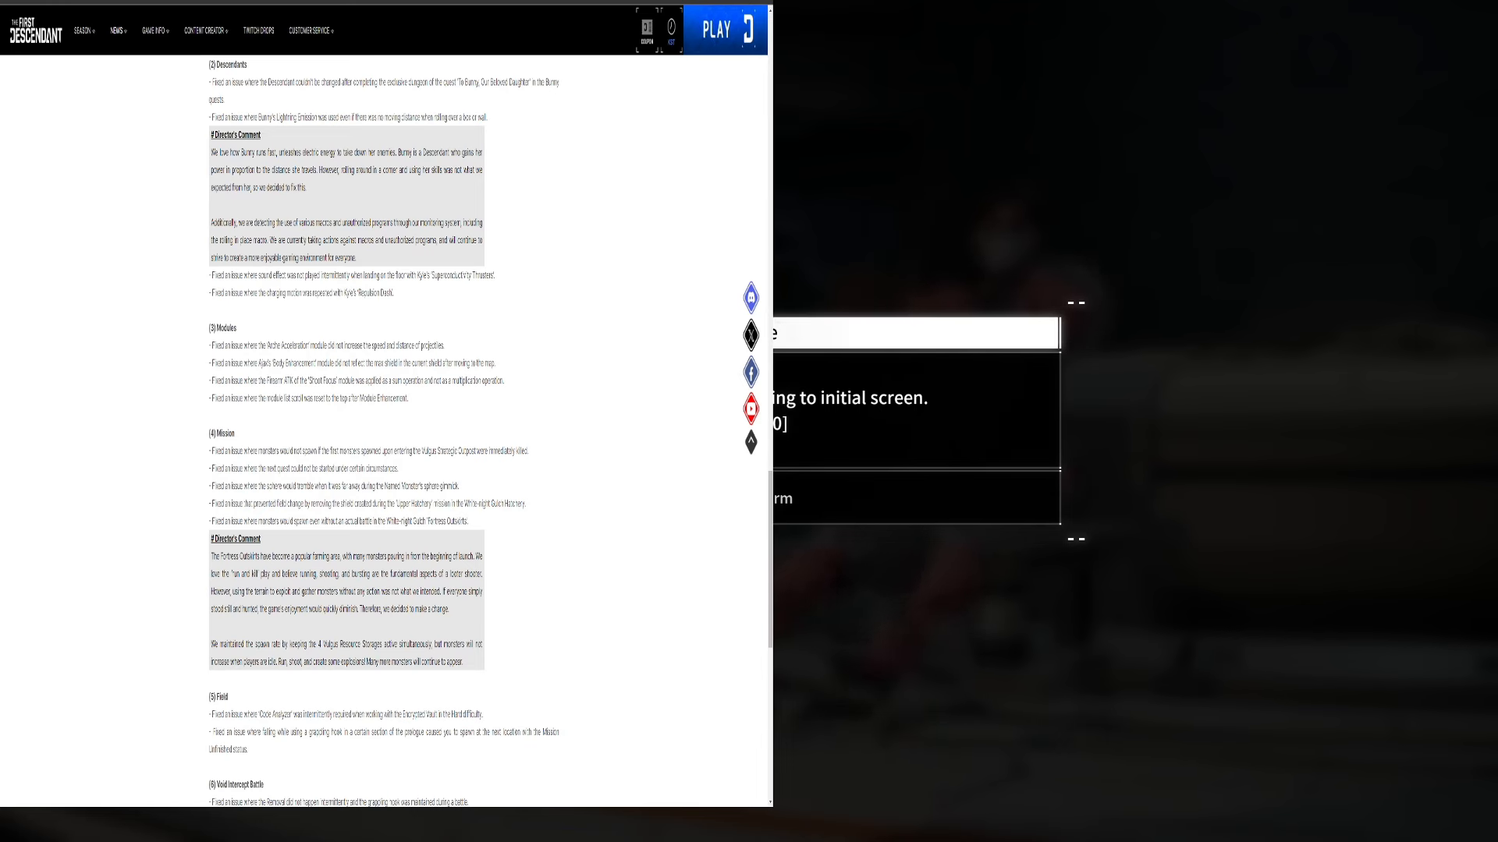
scroll(down, 3)
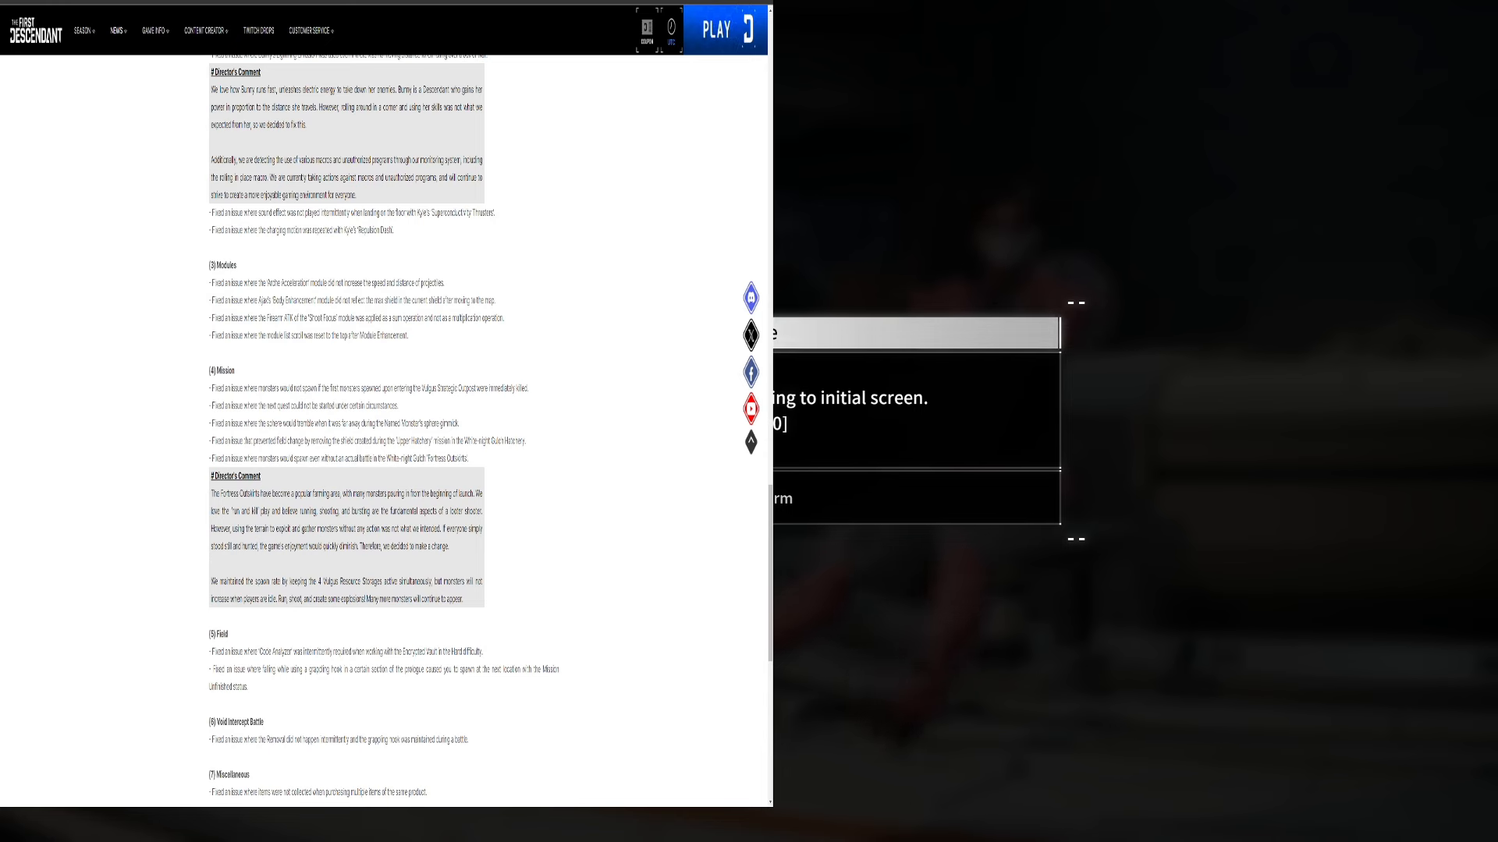
scroll(down, 3)
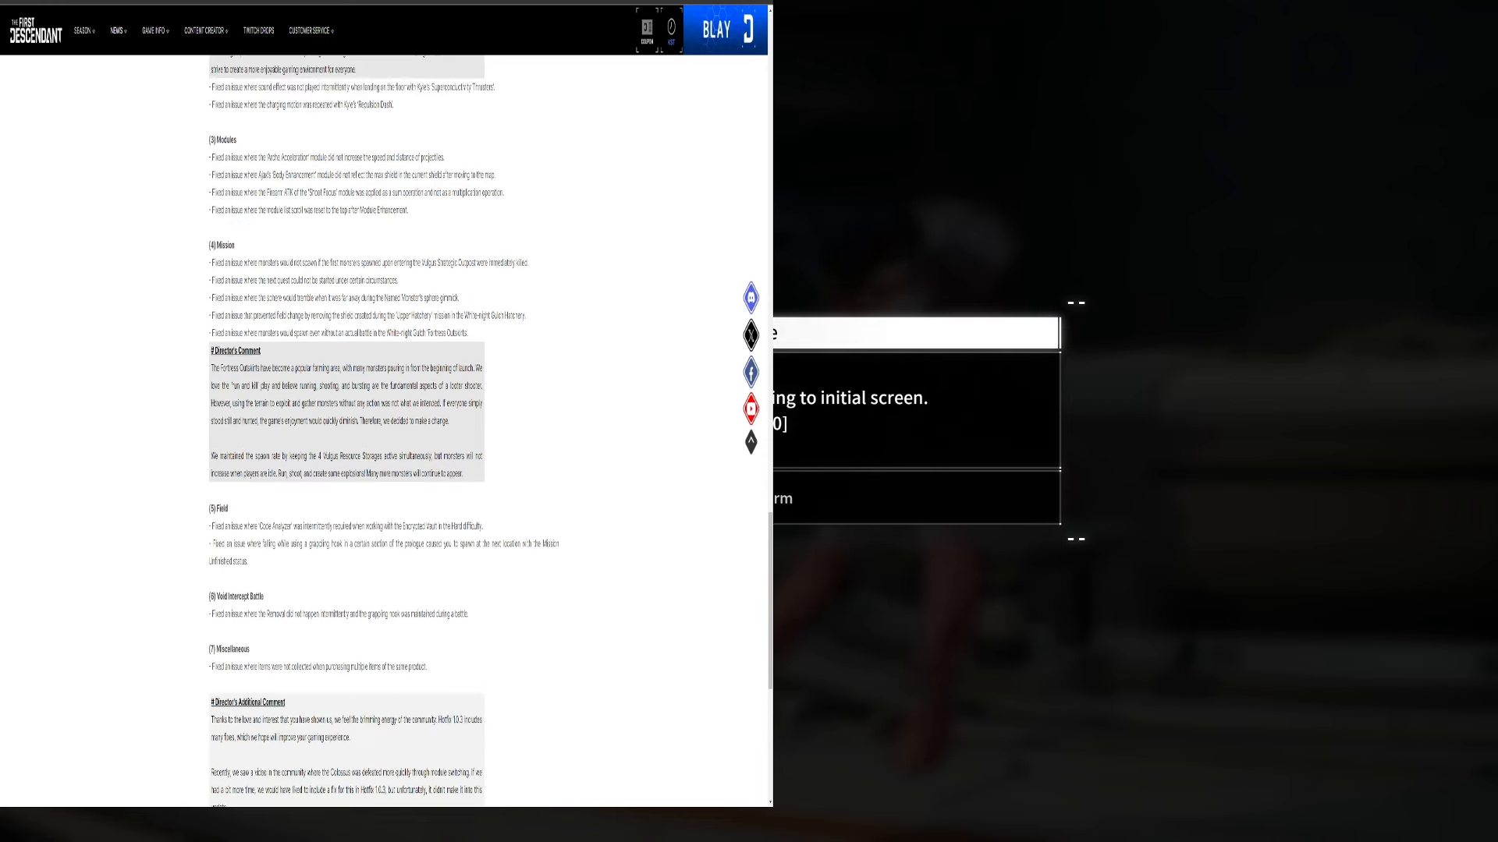
scroll(down, 3)
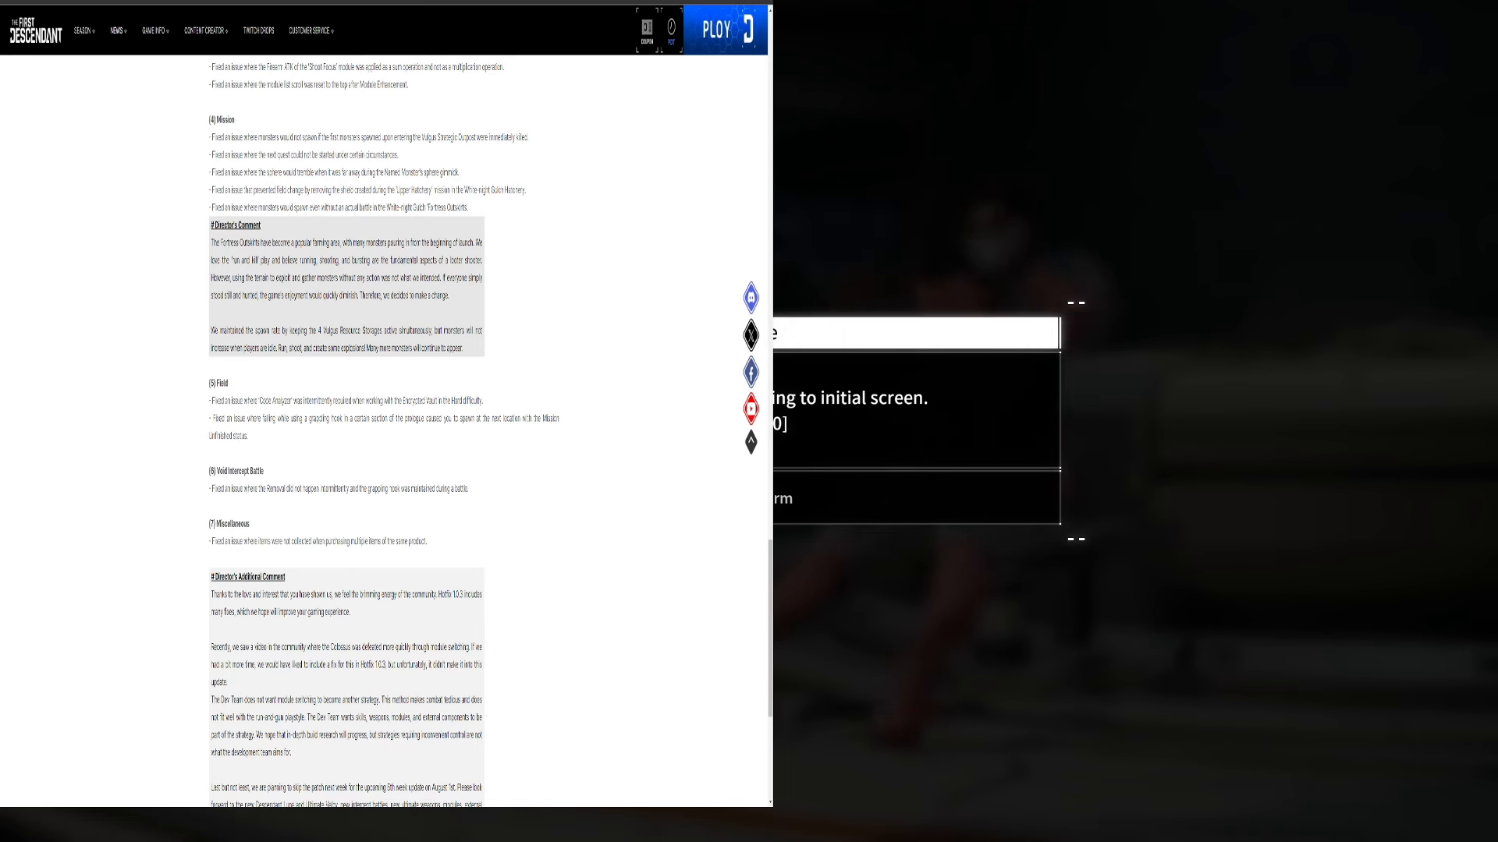
scroll(down, 3)
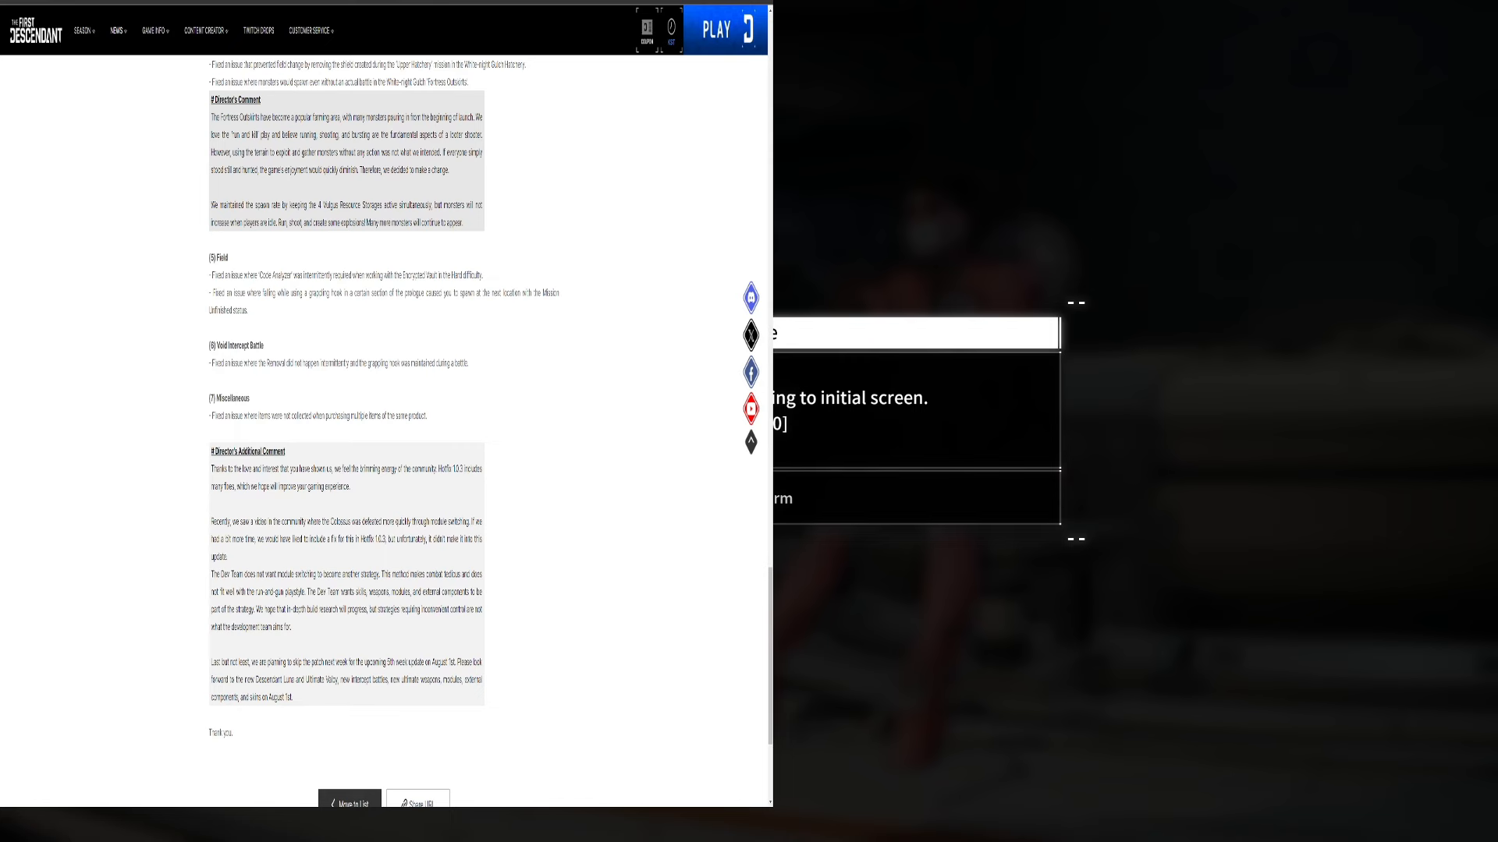
scroll(down, 3)
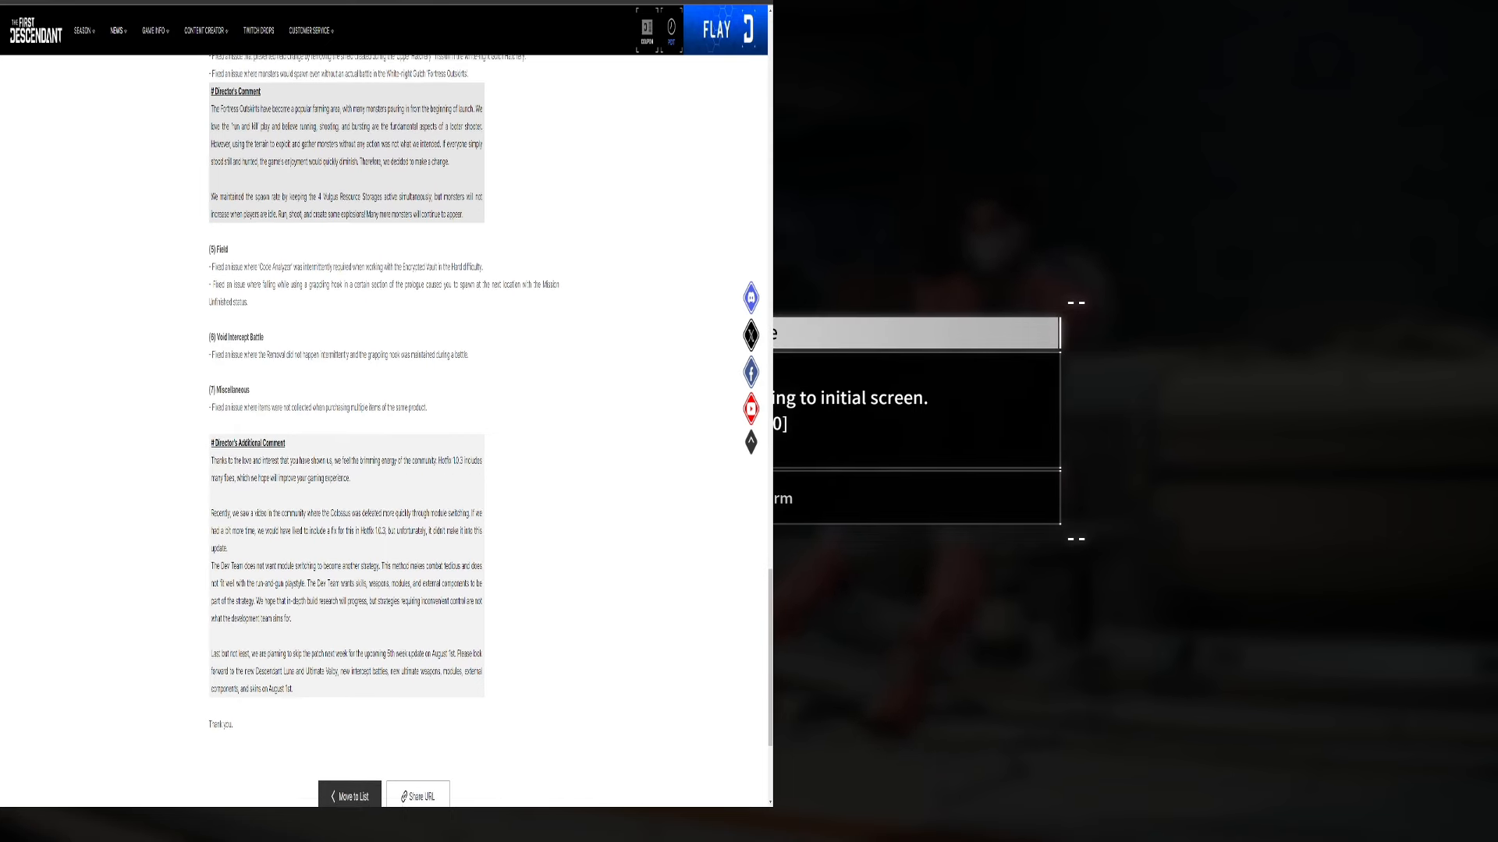